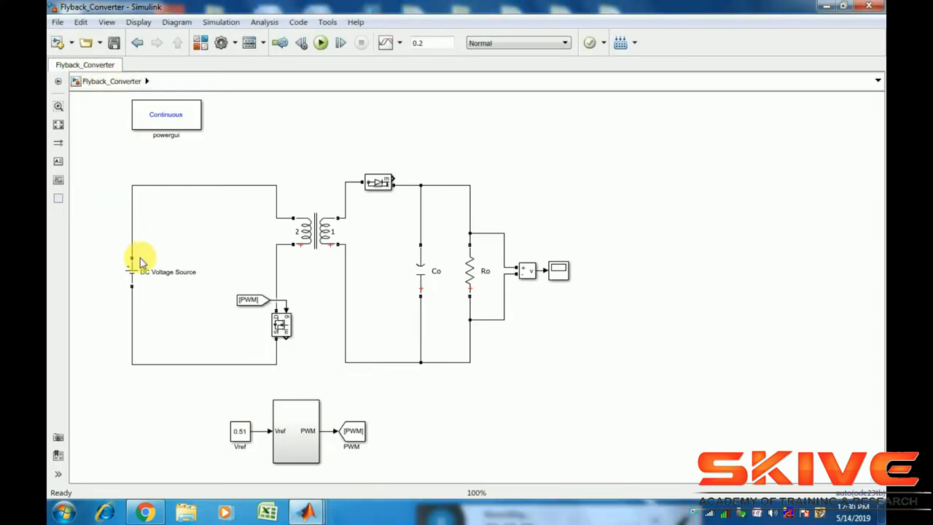
# - Inspect the DC voltage source settings and the PWM generator subsystem, then return to the top level
pyautogui.doubleClick(142, 263)
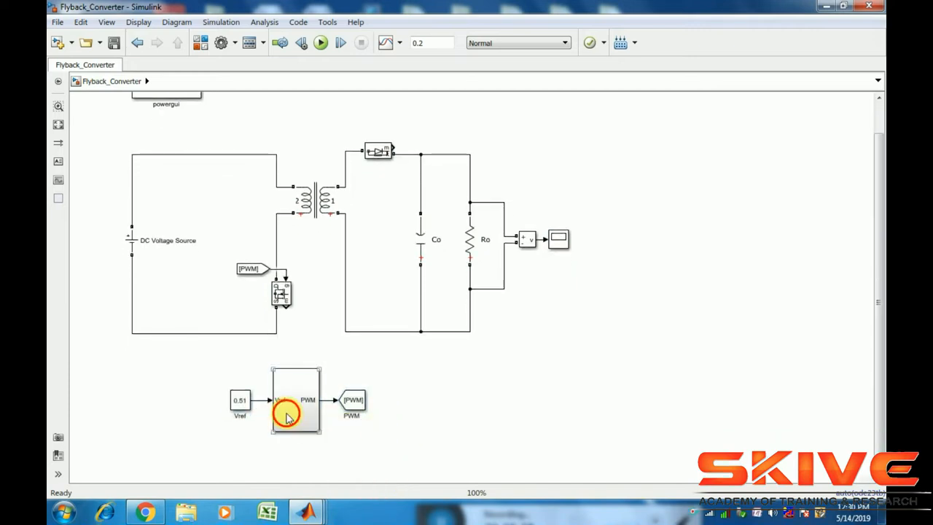
pyautogui.doubleClick(296, 399)
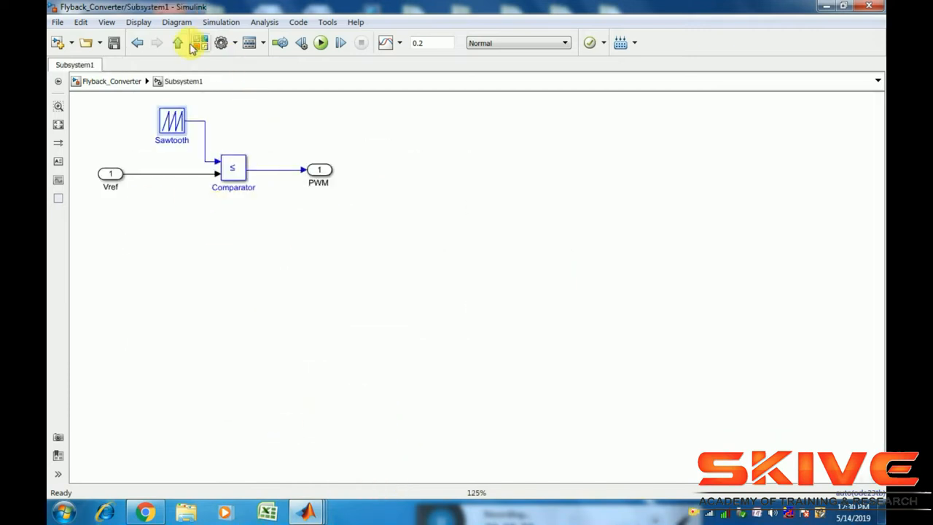
pyautogui.click(177, 42)
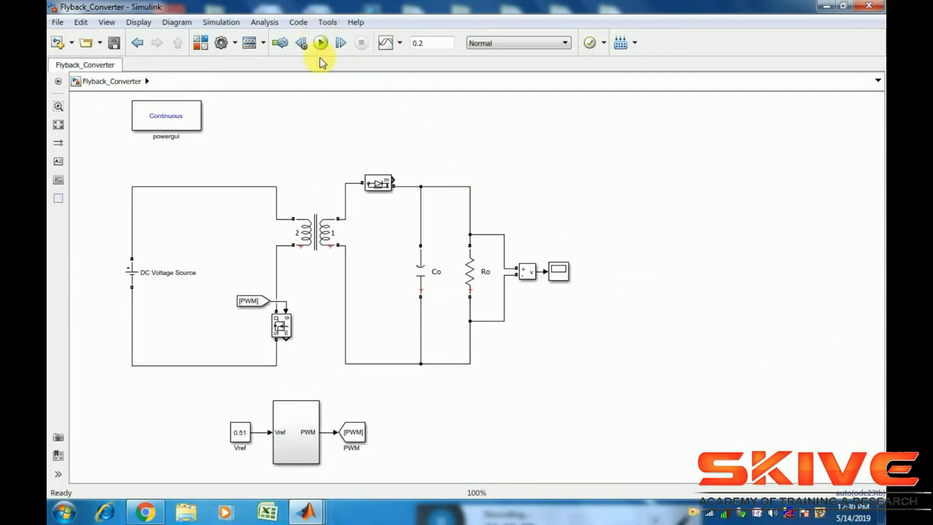
# - Run the simulation, confirm the 12 V source amplitude, and view the ~44 V output on Scope2
pyautogui.click(320, 42)
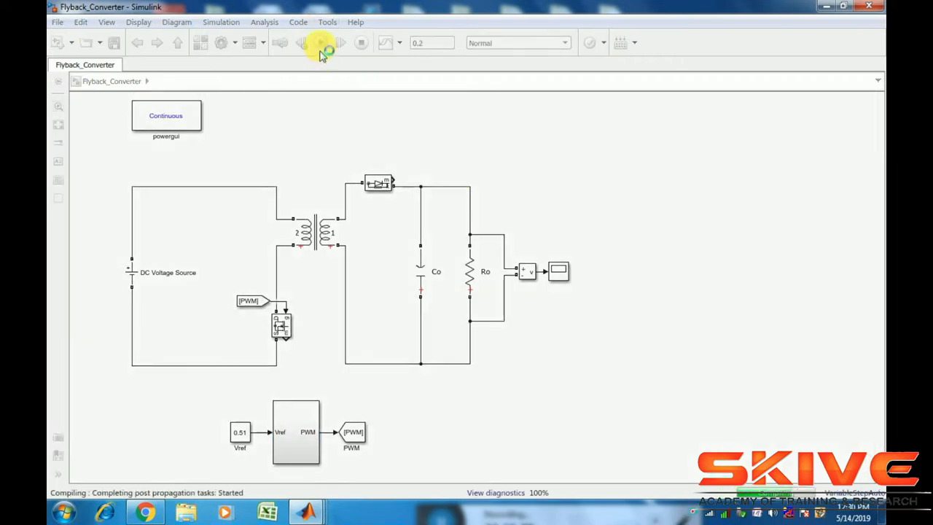
pyautogui.click(319, 43)
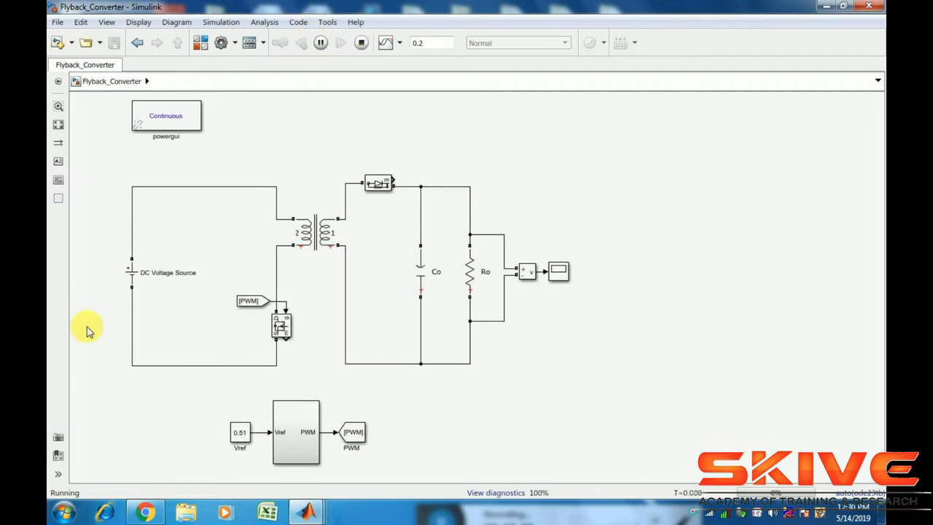
pyautogui.doubleClick(134, 274)
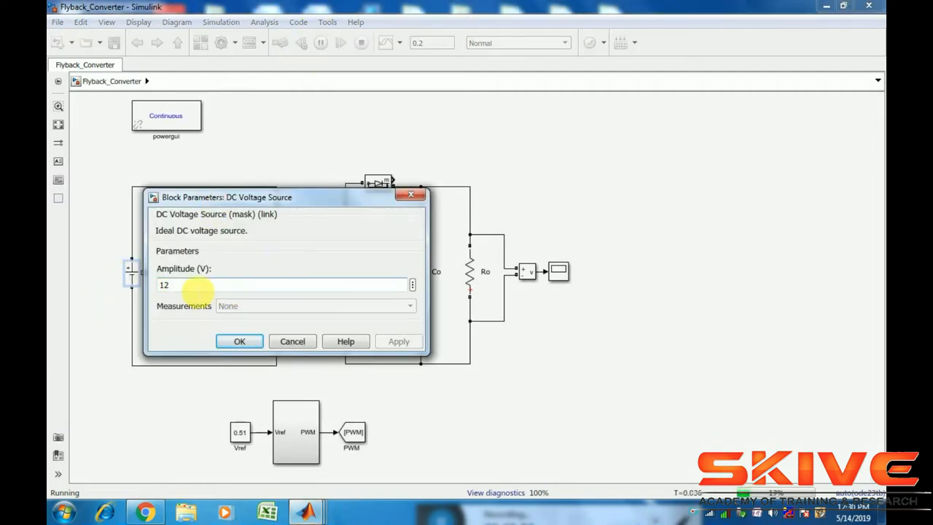
pyautogui.click(239, 342)
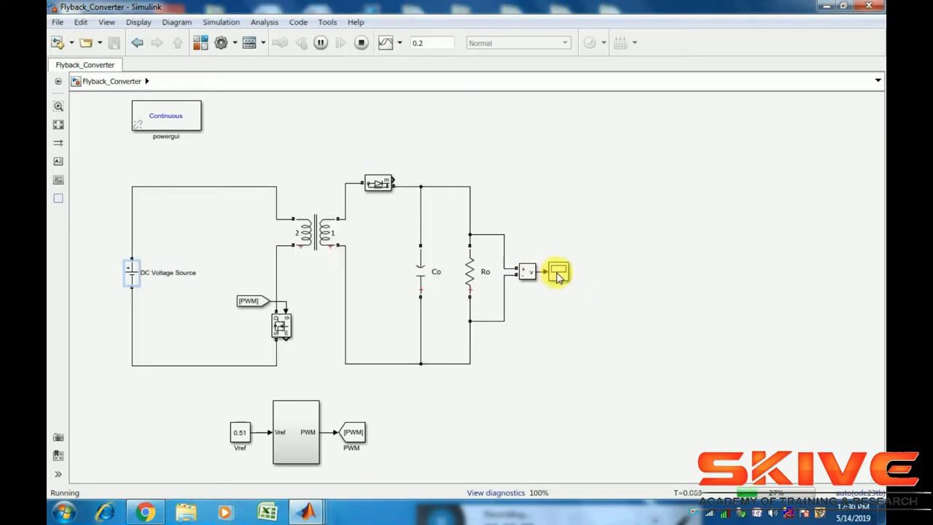
pyautogui.doubleClick(557, 272)
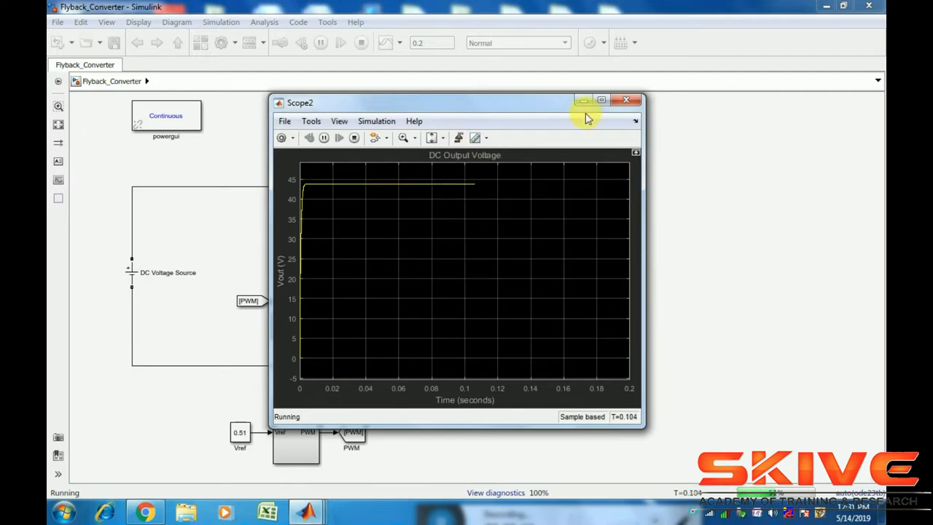
pyautogui.click(626, 100)
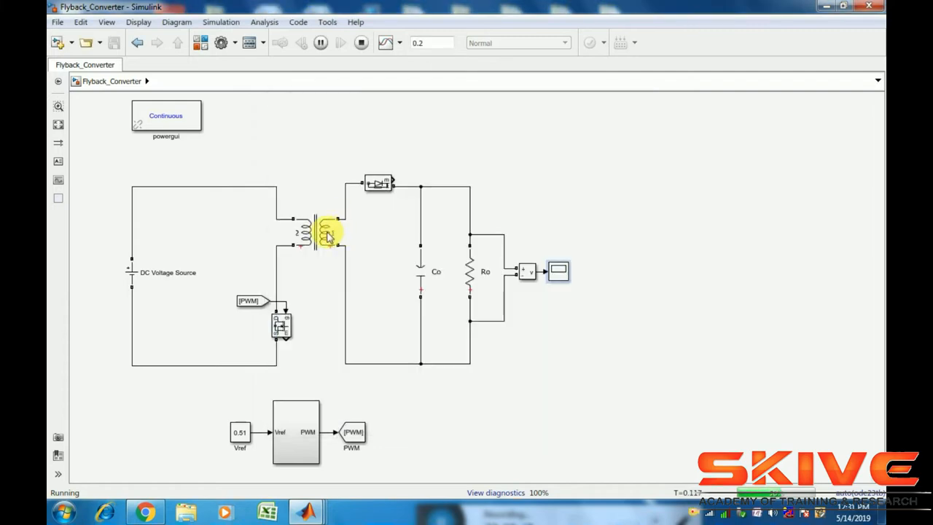
# - Review the transformer windings, then enter 230 as the DC voltage source amplitude
pyautogui.doubleClick(327, 234)
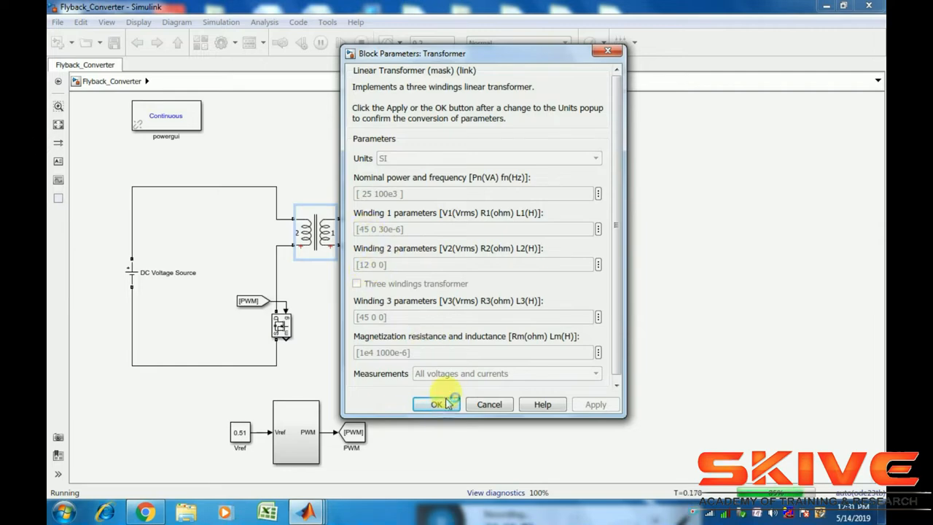
pyautogui.click(437, 404)
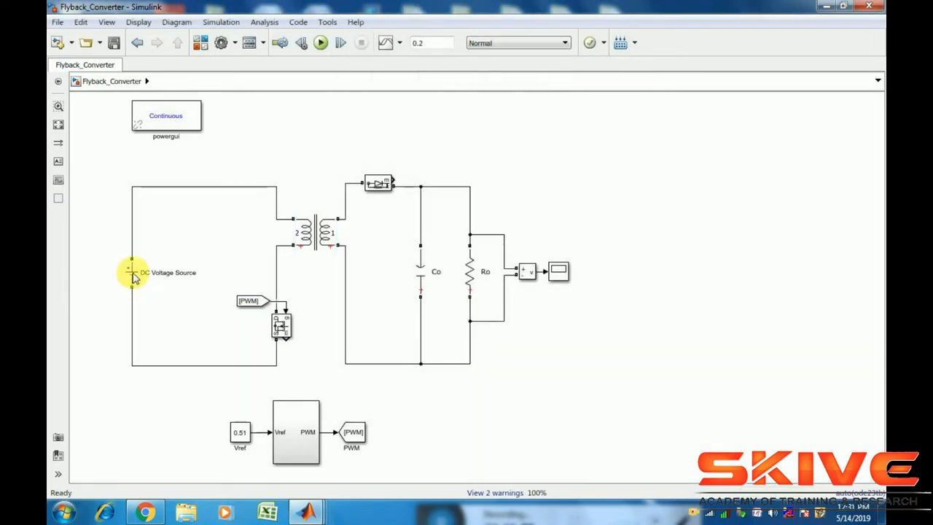
pyautogui.doubleClick(134, 273)
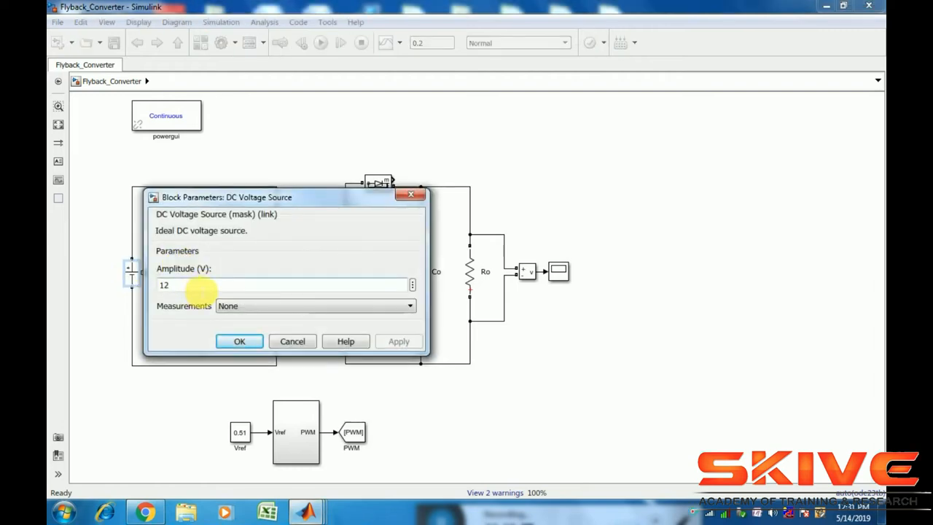
pyautogui.write('230')
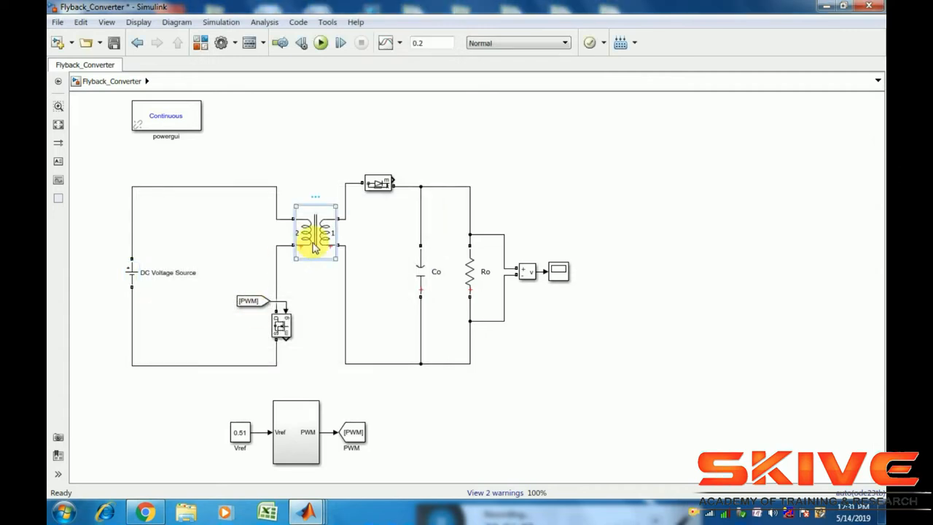
# - Edit the Linear Transformer winding parameter fields, entering 1 0 0
pyautogui.doubleClick(315, 232)
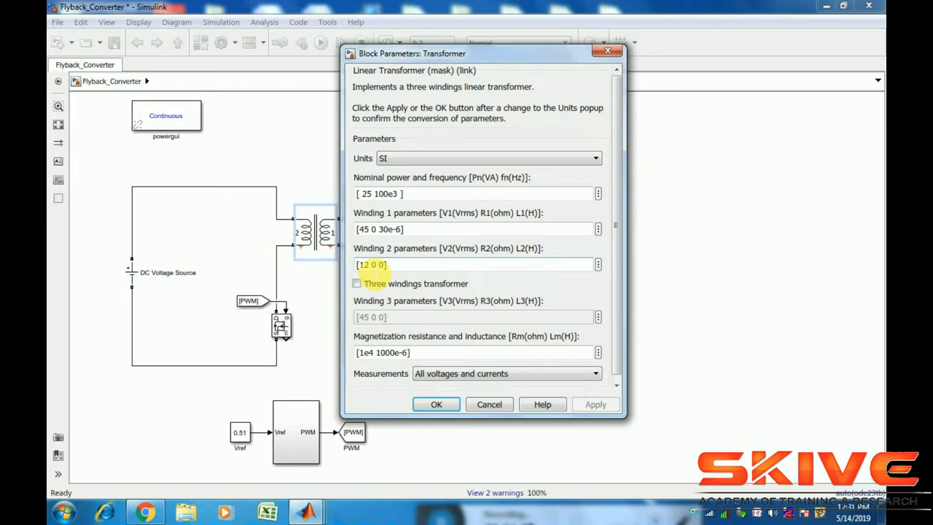
pyautogui.write('1 0 0')
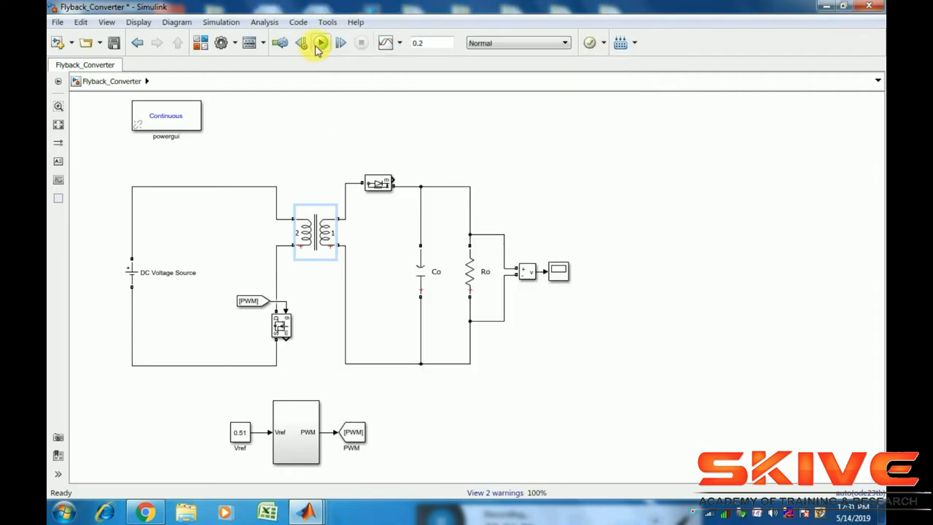
# - Rerun the simulation with the new values and view the output on Scope2
pyautogui.click(321, 43)
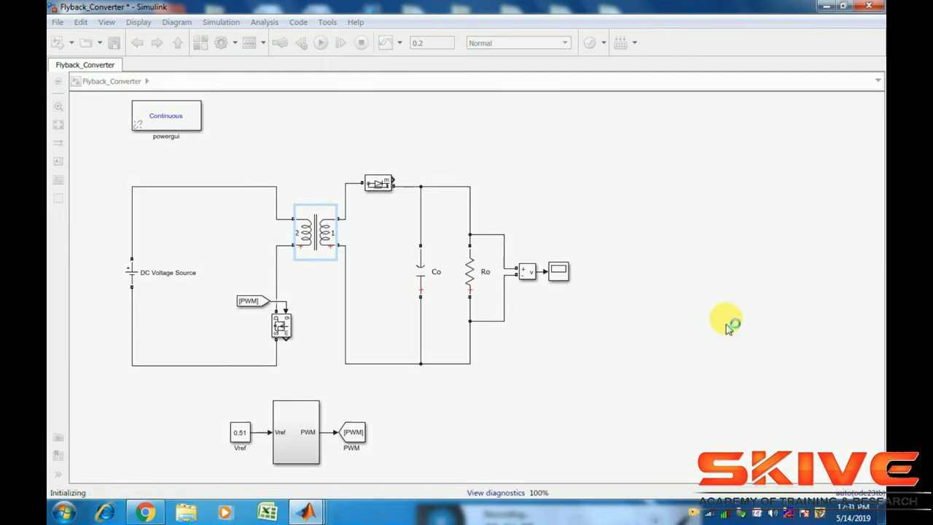
pyautogui.click(320, 43)
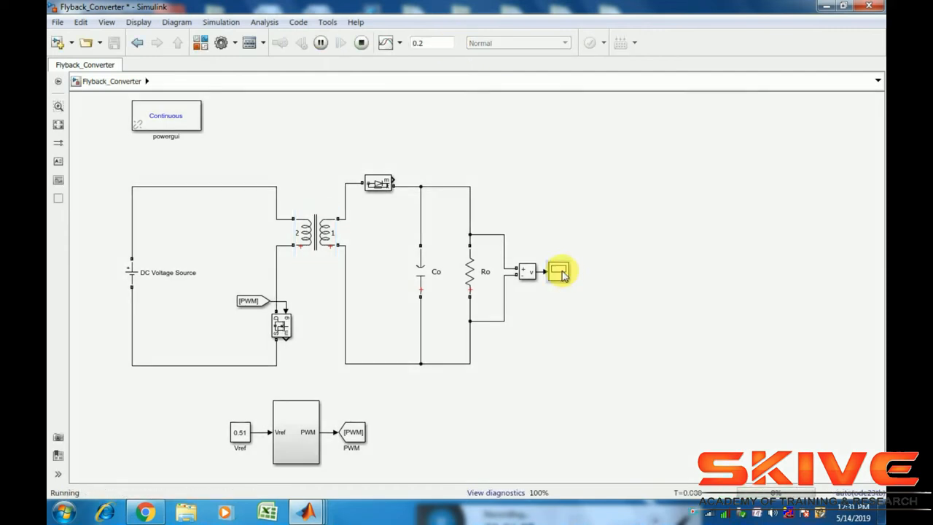
pyautogui.doubleClick(557, 271)
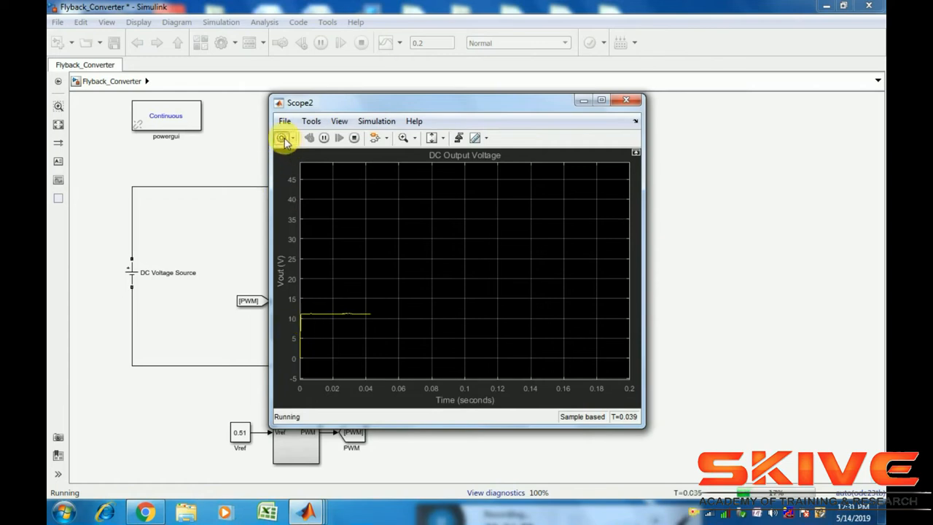
# - Set the scope's axes scaling to Auto, confirm the ~11 V output, and close it
pyautogui.click(282, 137)
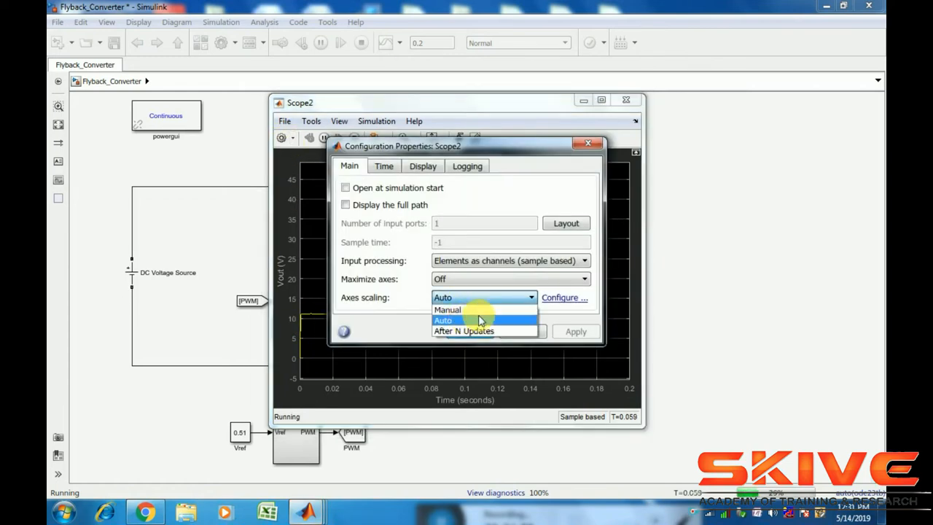
pyautogui.click(443, 320)
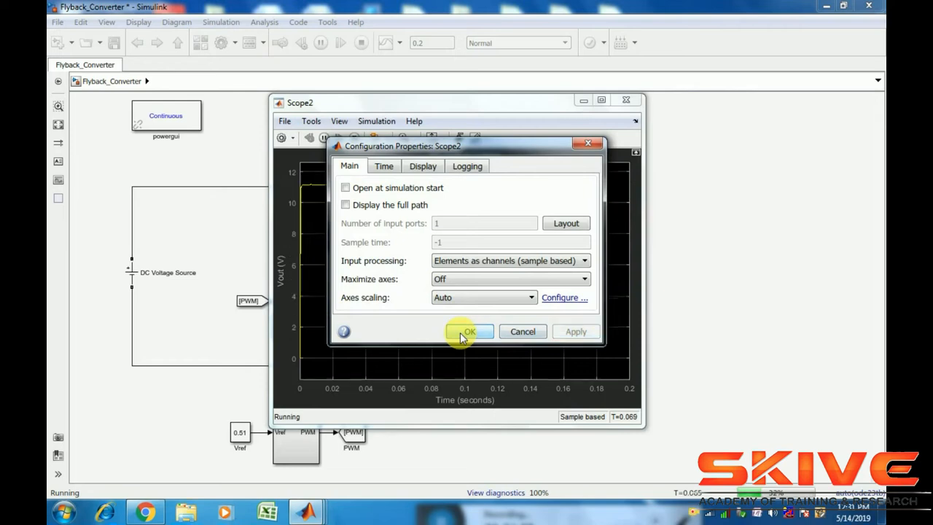
pyautogui.click(469, 331)
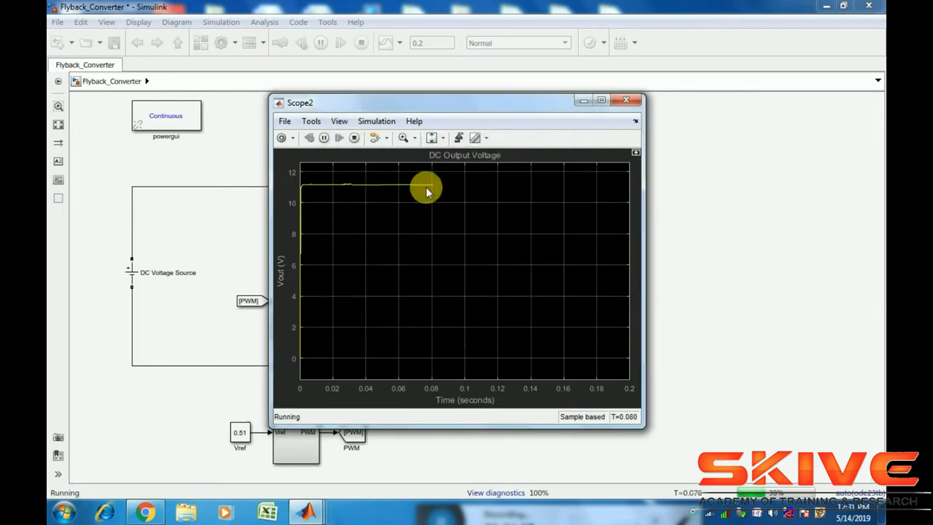
pyautogui.moveTo(346, 195)
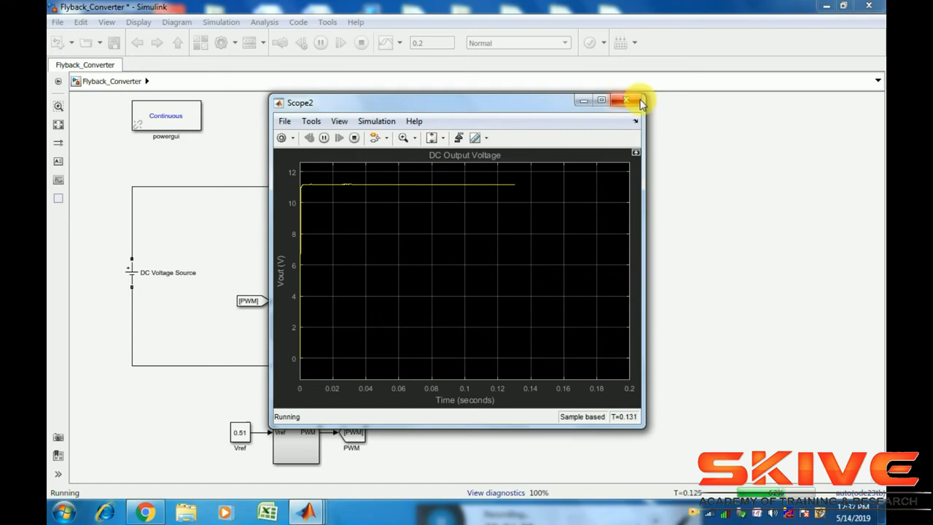
pyautogui.click(625, 101)
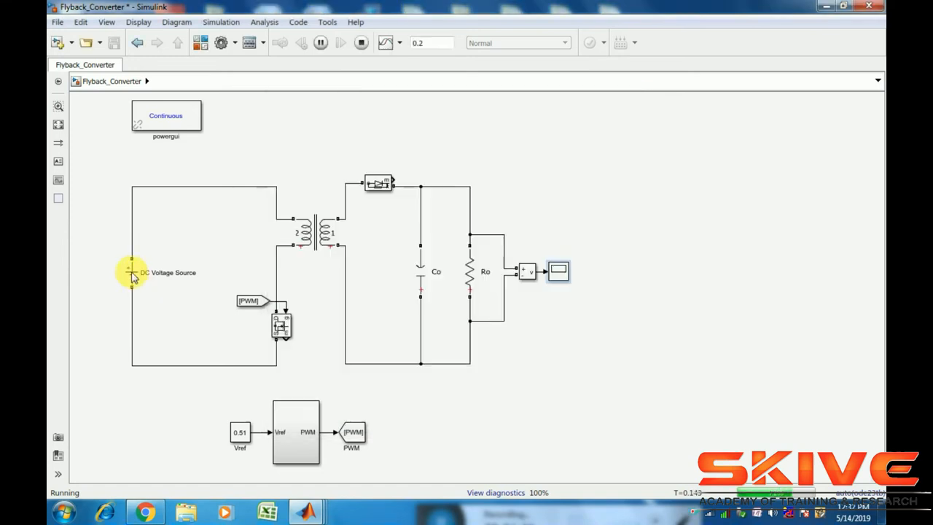
# - Confirm the 230 V source amplitude and close the scope after the full 0.2 s run
pyautogui.doubleClick(133, 272)
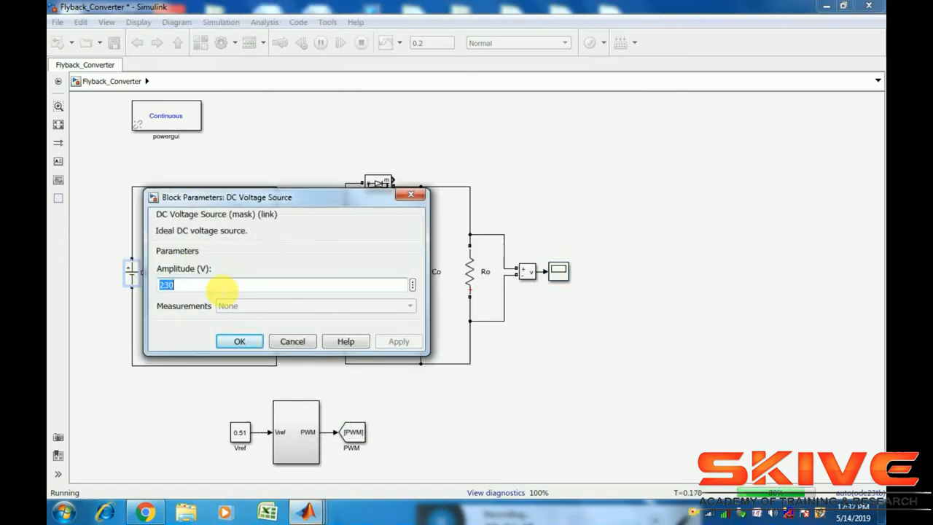
pyautogui.click(239, 341)
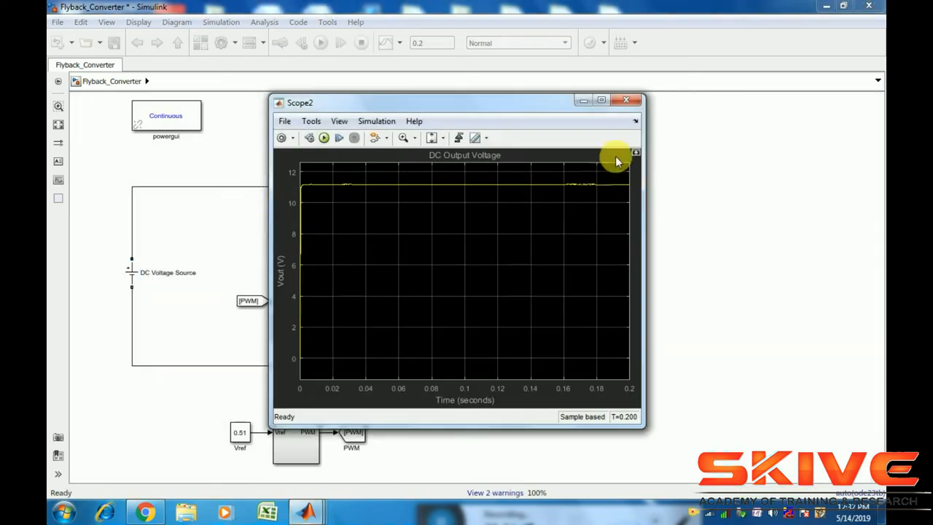
pyautogui.click(629, 100)
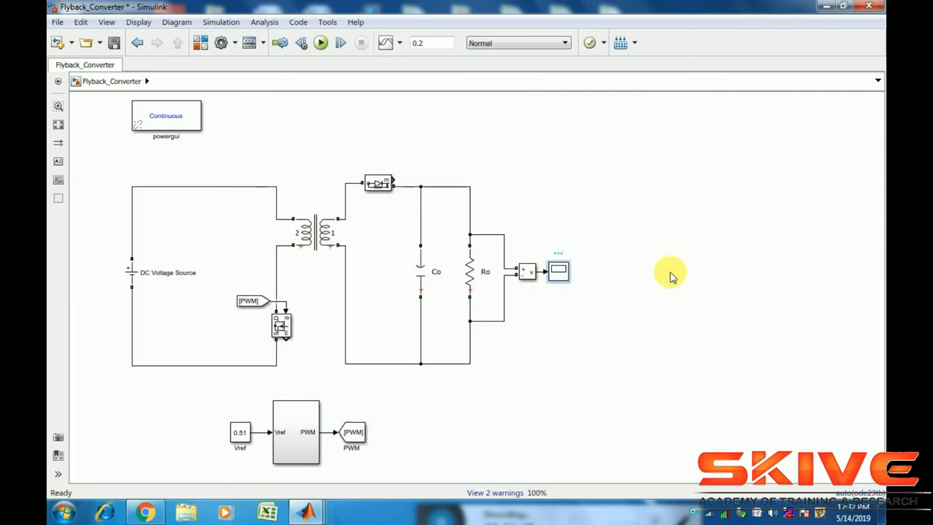